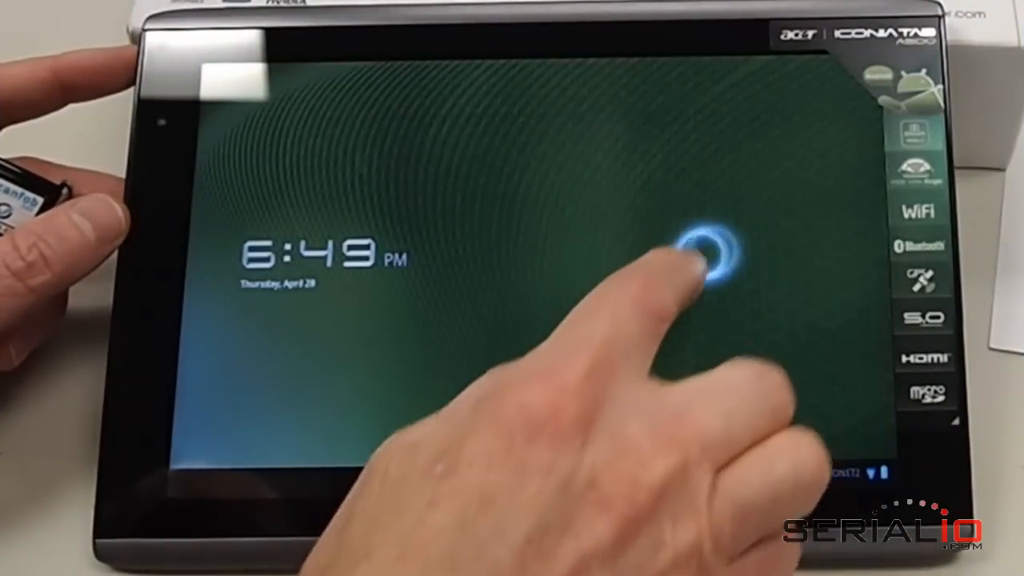
# Unlock the tablet and leave the Serialio page in the browser for the home screen
pyautogui.click(700, 252)
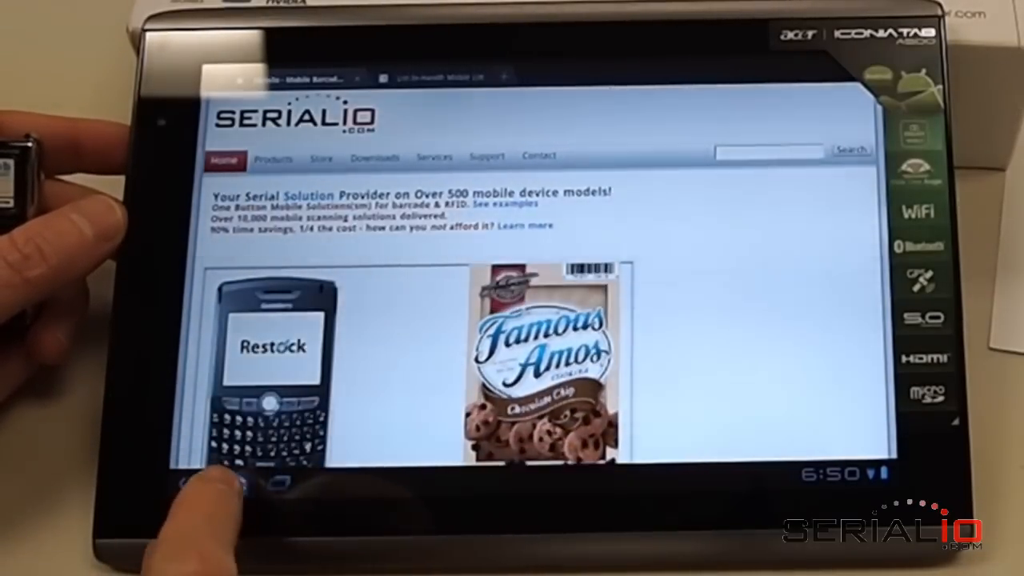
pyautogui.click(233, 483)
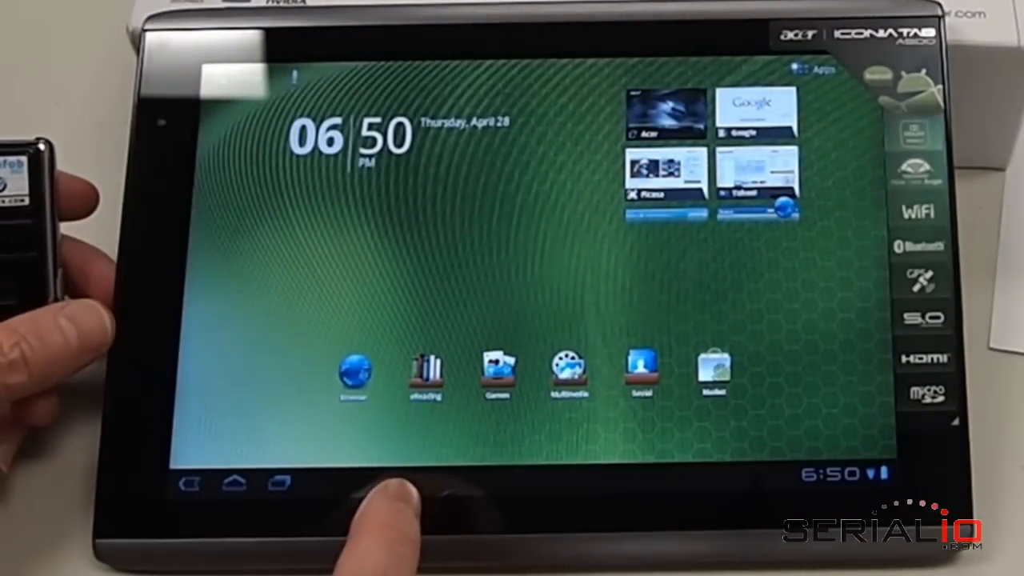
# Add a Settings shortcut from the Apps launcher and open Settings at Wireless & networks
pyautogui.click(355, 370)
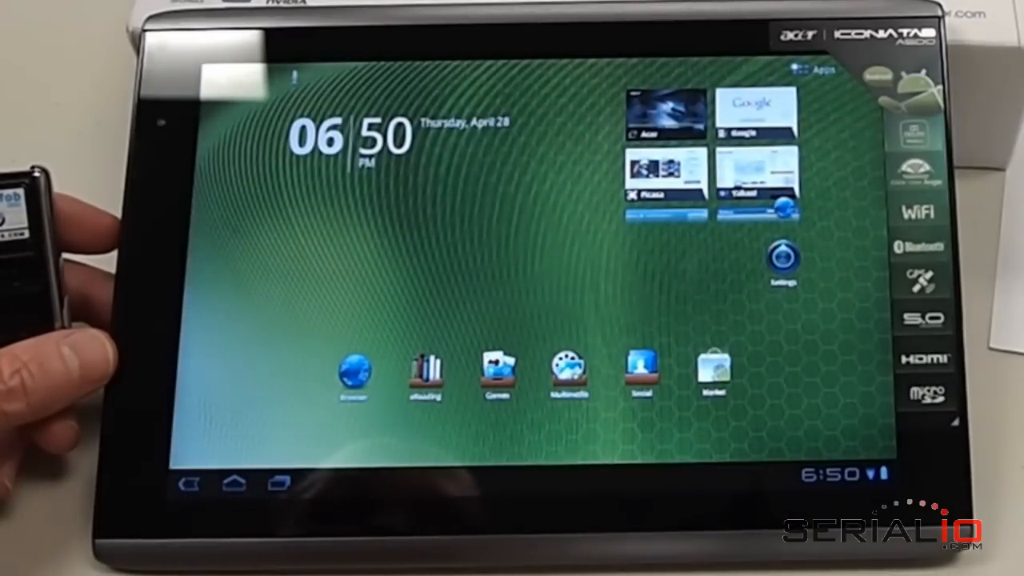
pyautogui.click(569, 372)
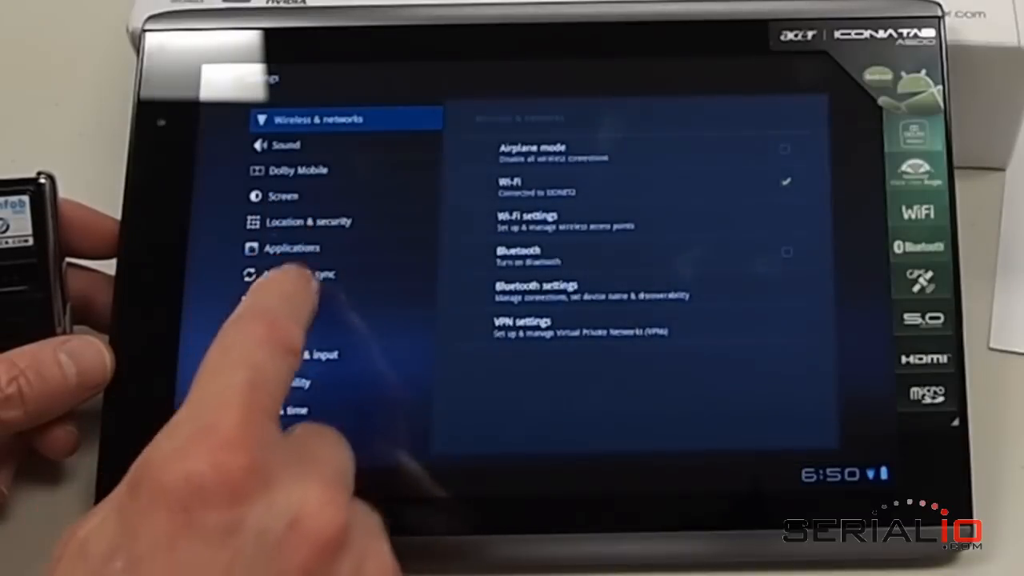
# Enable Unknown sources under Applications, accept the warning, and return to the Browser
pyautogui.click(292, 248)
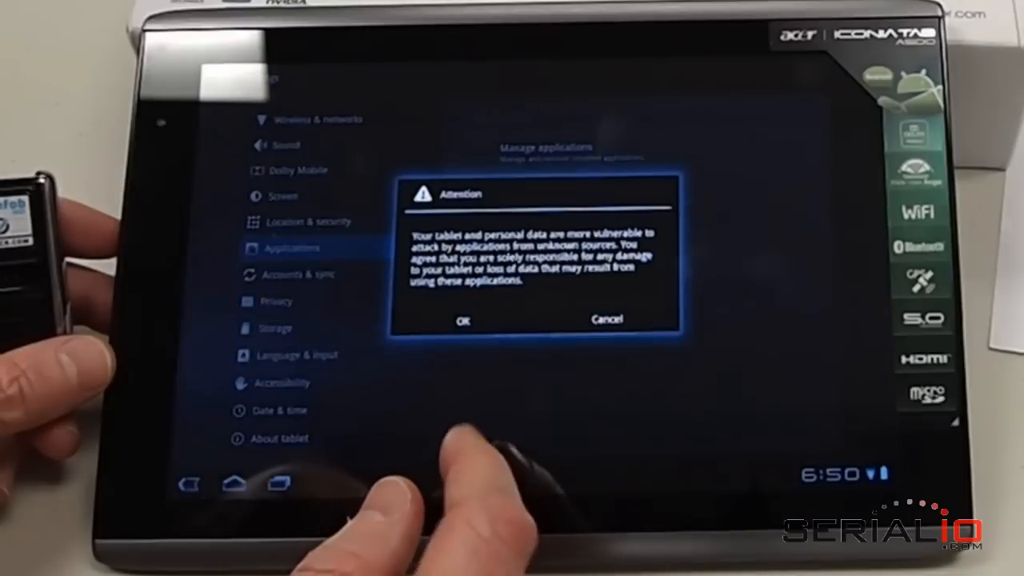
pyautogui.click(463, 320)
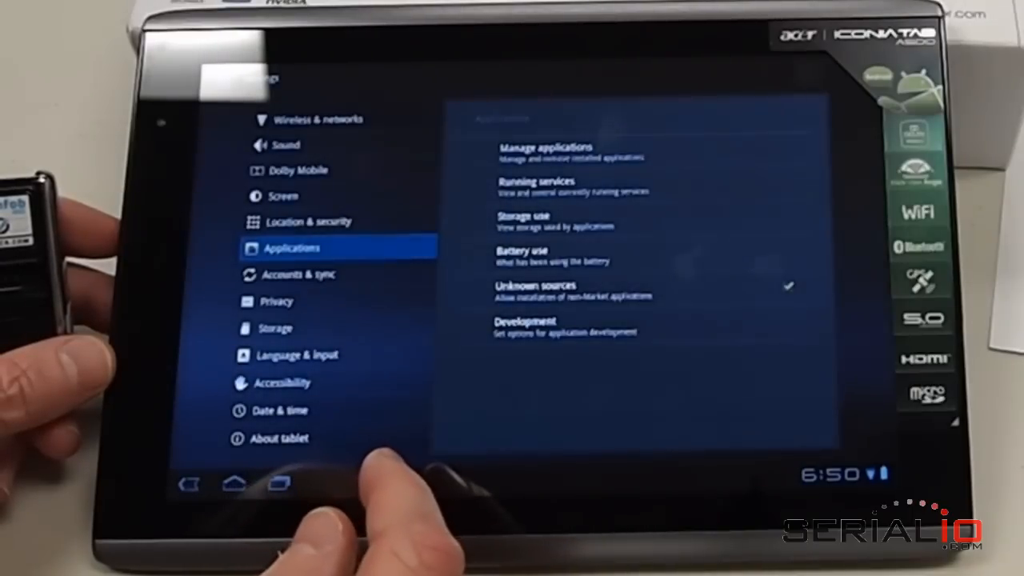
pyautogui.click(233, 481)
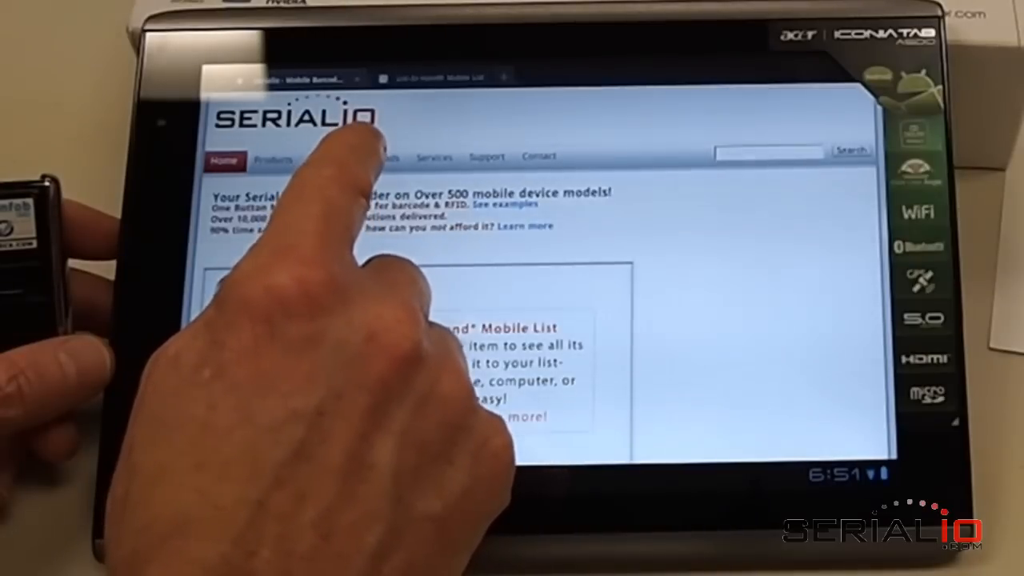
# Download SerialMagicGears.apk from the Android section of serialio.com's Downloads page
pyautogui.click(382, 157)
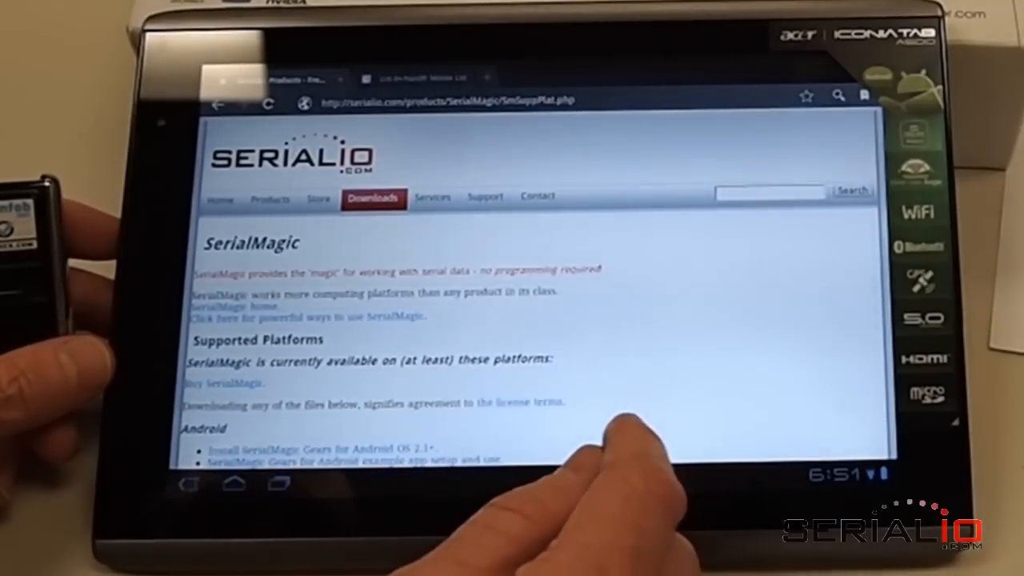
pyautogui.scroll(-3)
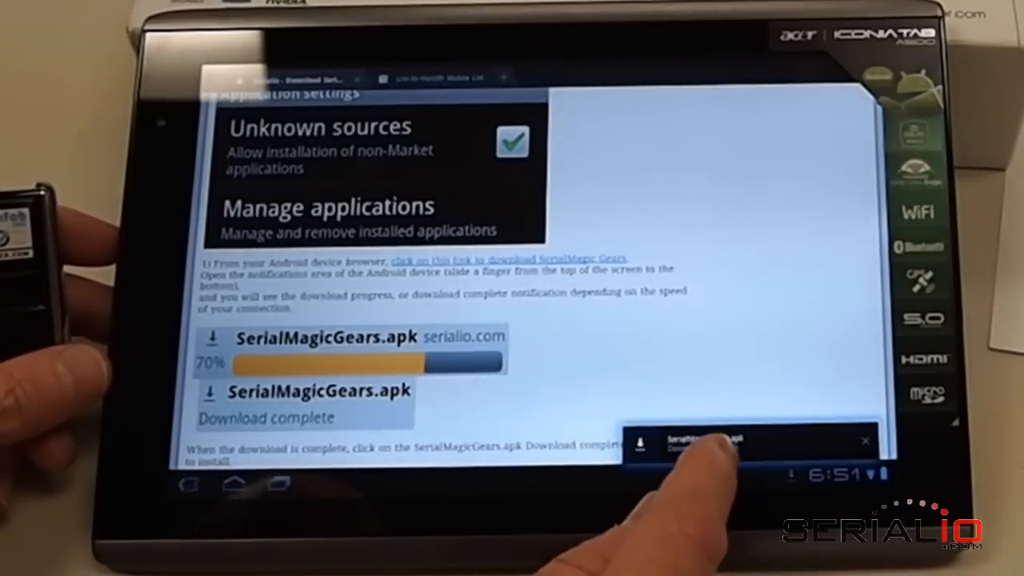
# Install the downloaded SerialMagicGears.apk and open the app to its welcome screen
pyautogui.click(712, 443)
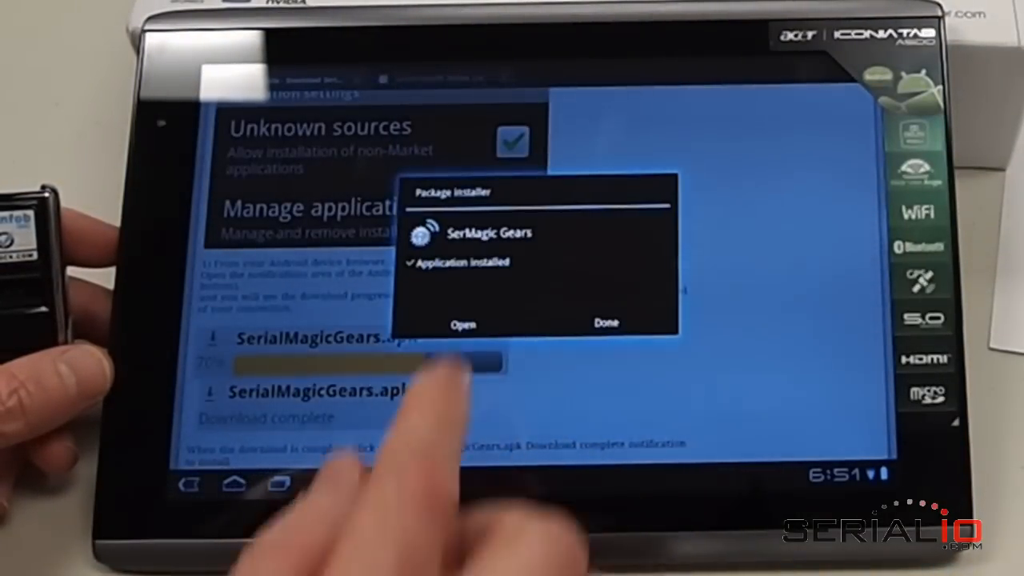
pyautogui.click(462, 324)
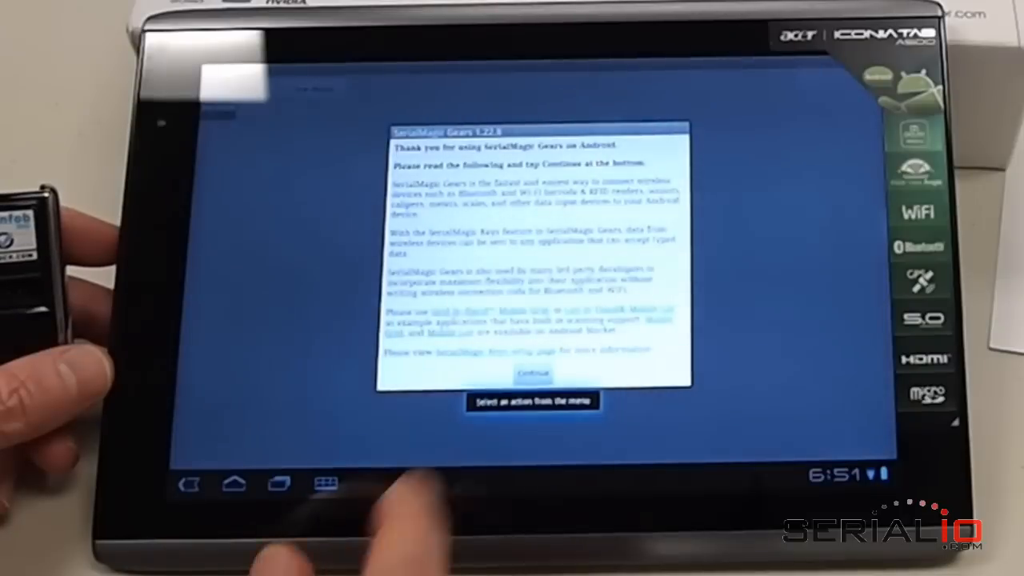
# Turn on Bluetooth, scan for devices, and pair the Scanfob with its PIN
pyautogui.click(532, 374)
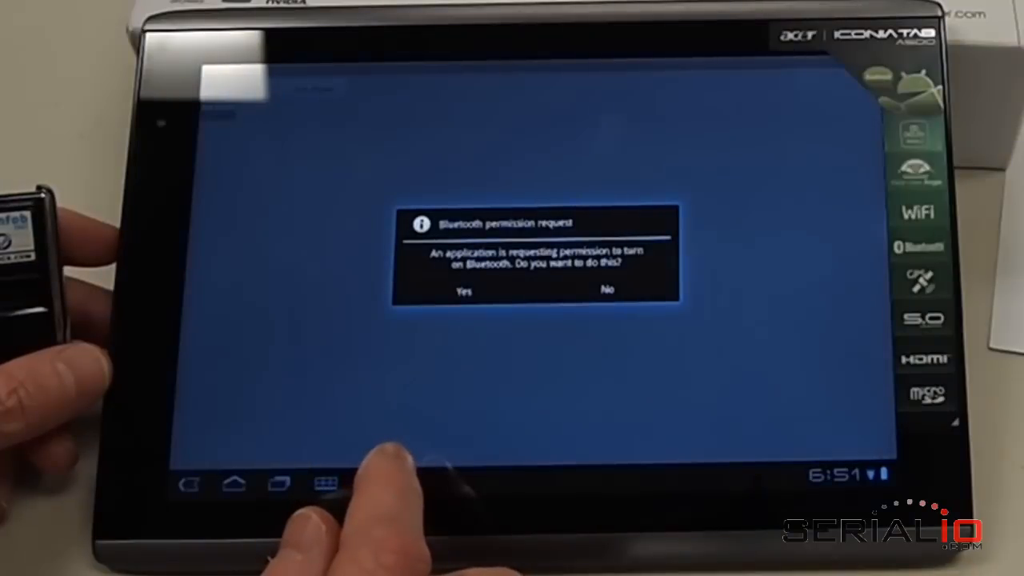
pyautogui.click(464, 291)
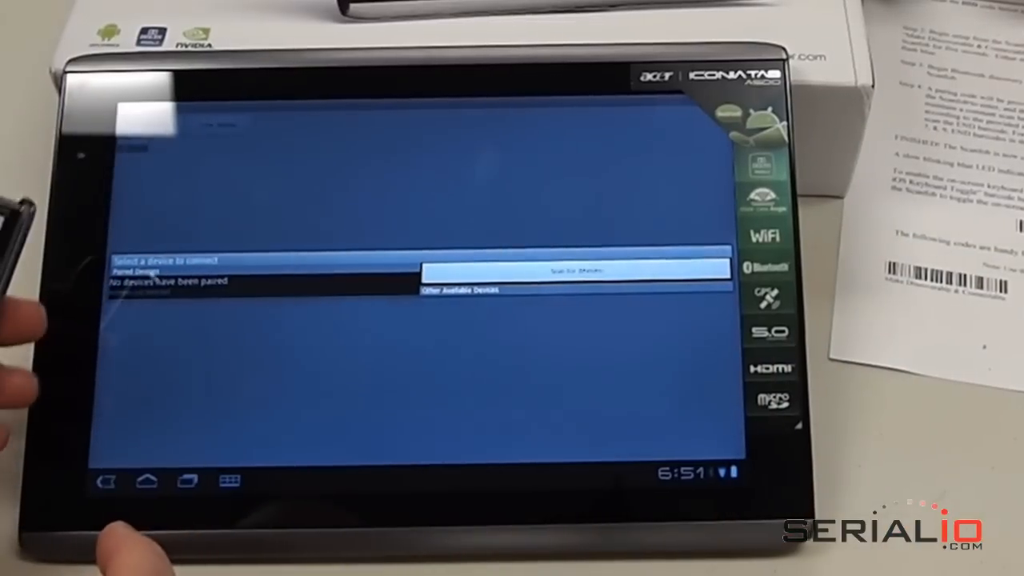
pyautogui.click(576, 270)
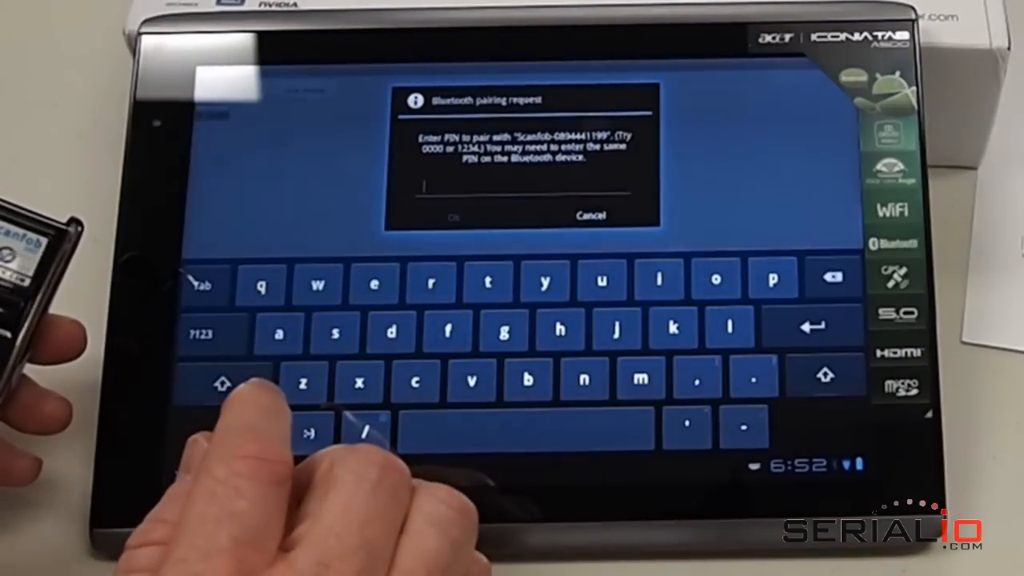
pyautogui.click(203, 333)
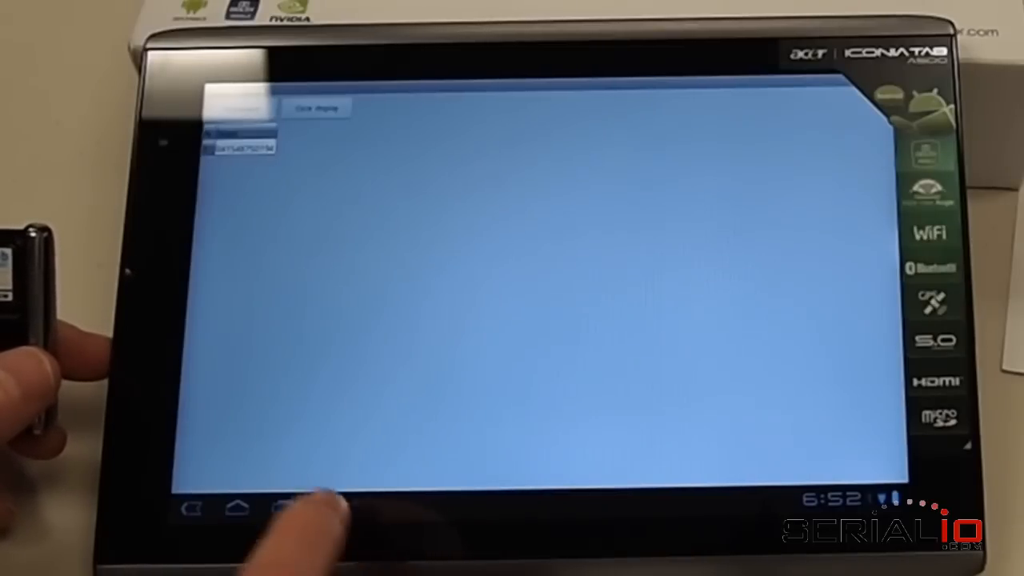
# Confirm the Scanfob shows connected in the app's Settings, then open Android Settings
pyautogui.click(288, 508)
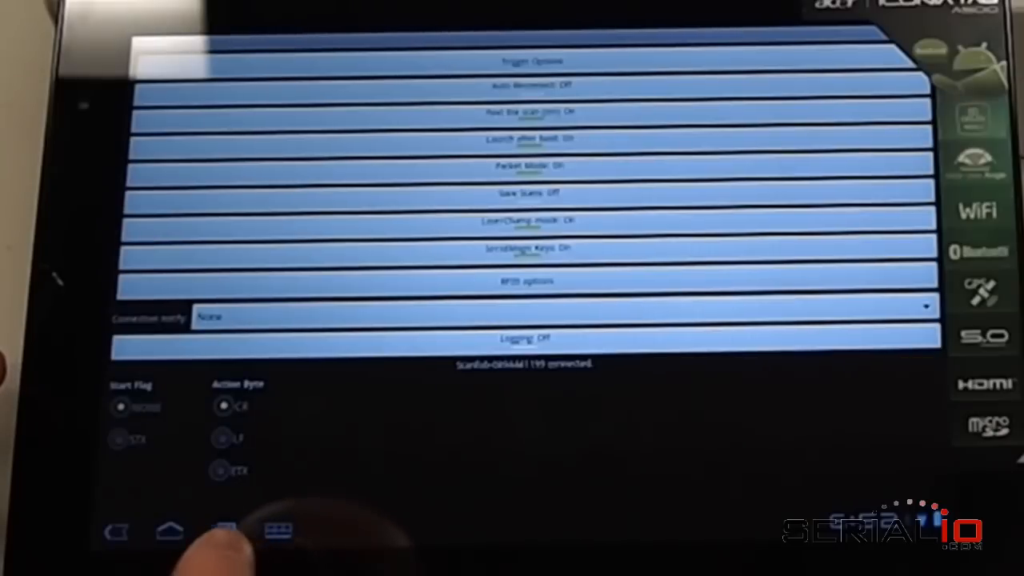
pyautogui.click(170, 531)
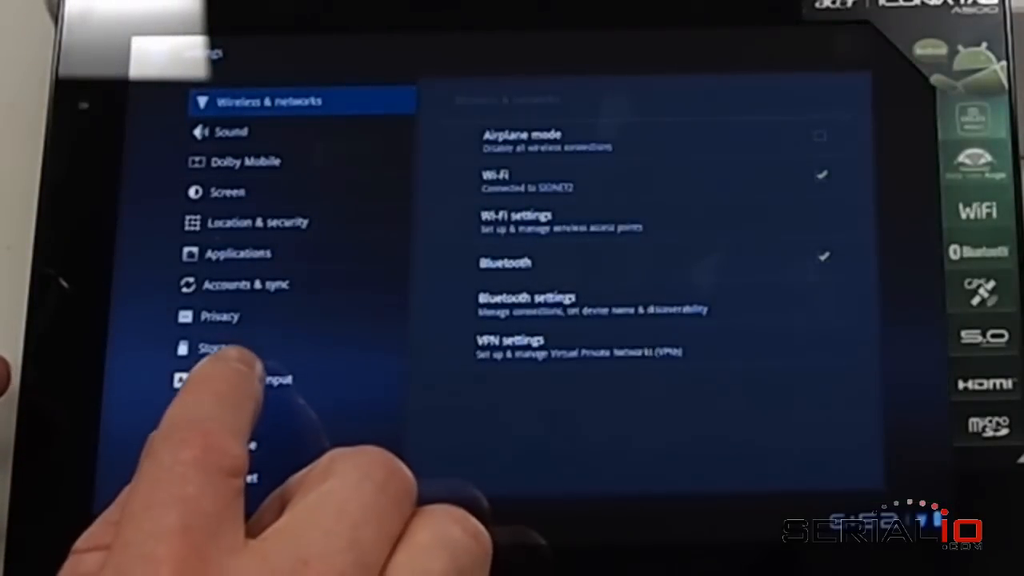
# Enable SerialMagic Keys under Language & input's Configure input methods and accept the warning
pyautogui.click(244, 379)
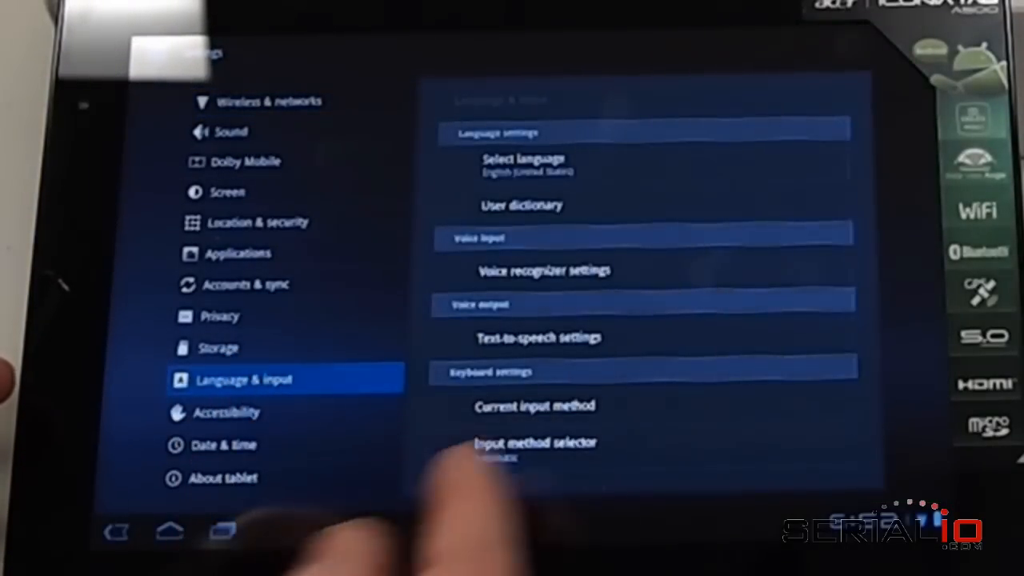
pyautogui.click(536, 448)
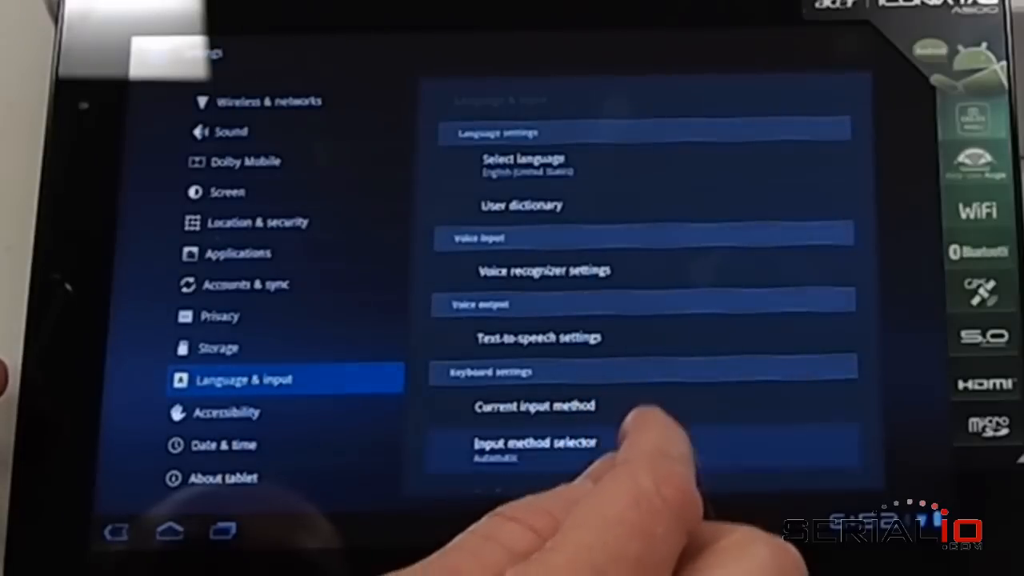
pyautogui.click(535, 444)
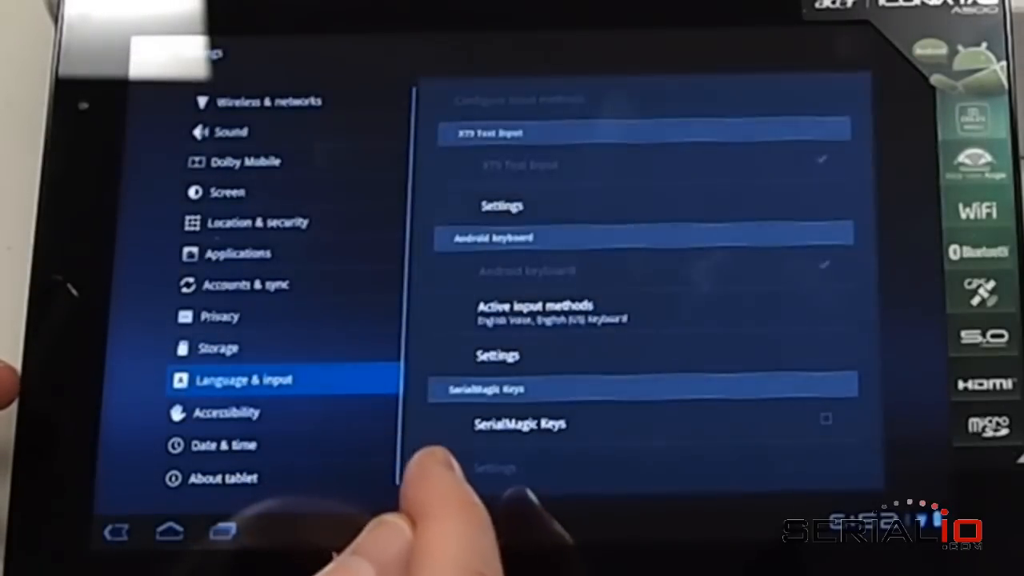
pyautogui.click(826, 418)
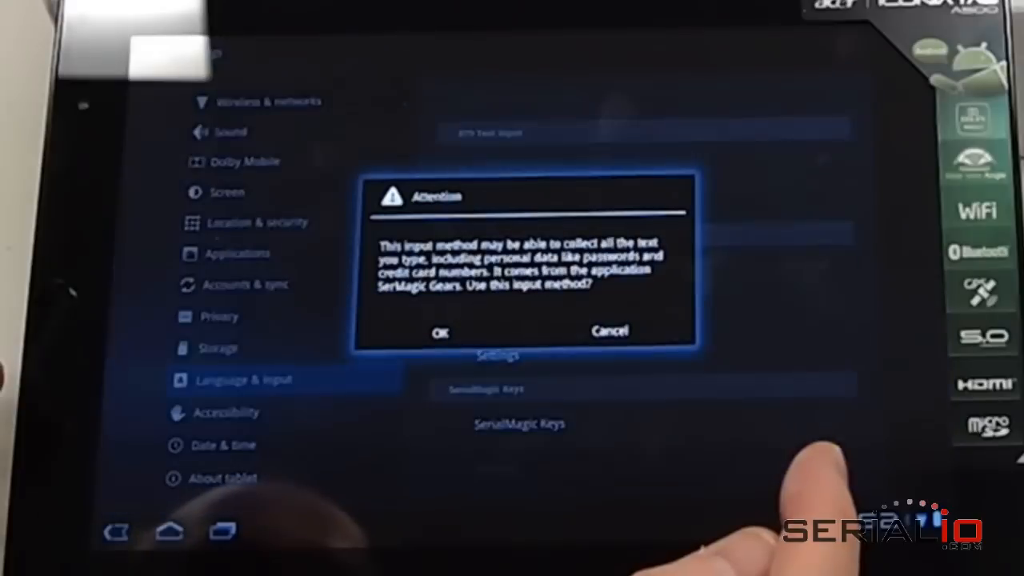
pyautogui.click(441, 331)
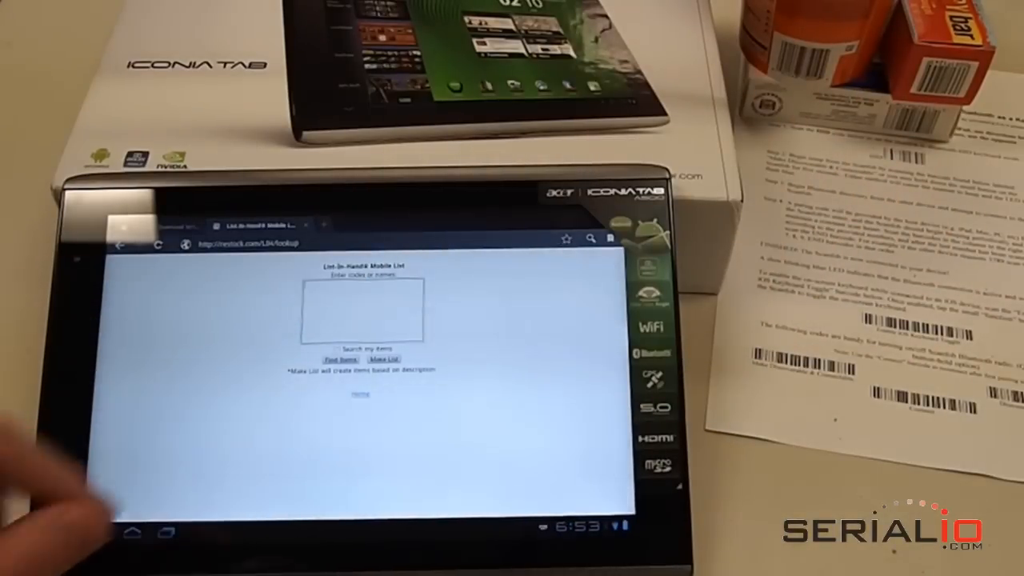
# Scan three barcodes into the codes box and make a $3.99 List-In-Hand list
pyautogui.click(360, 300)
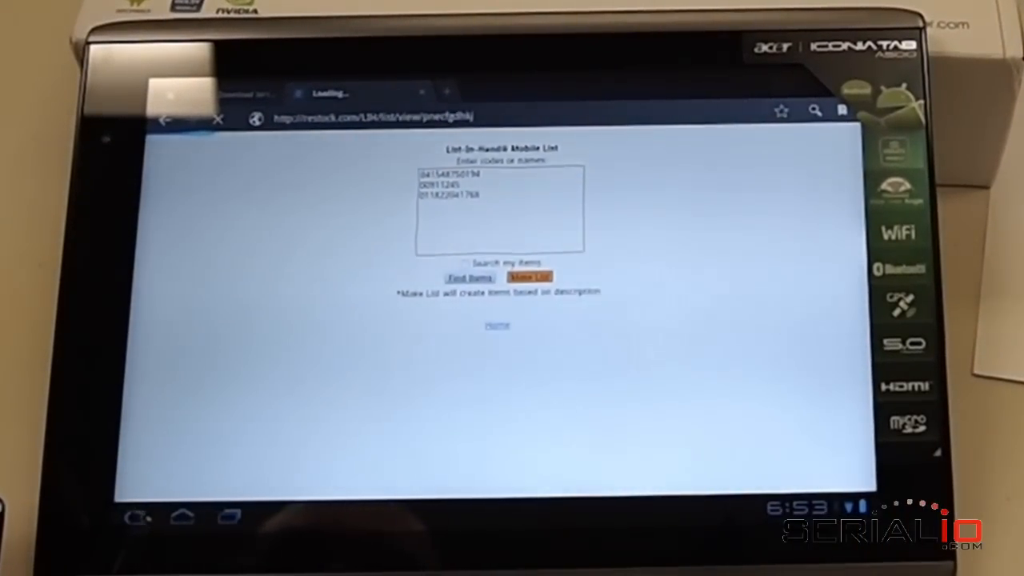
pyautogui.click(527, 277)
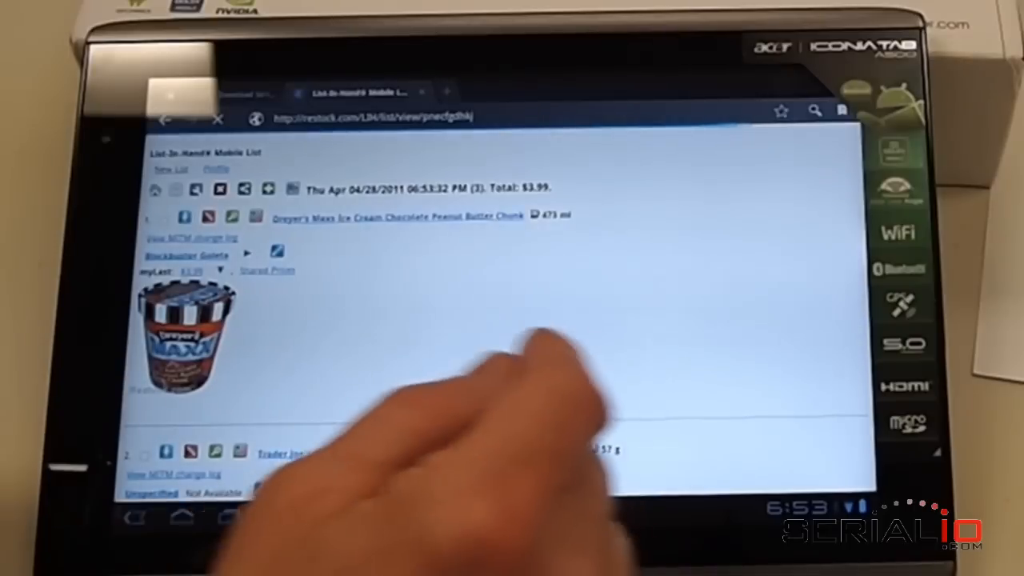
pyautogui.scroll(-3)
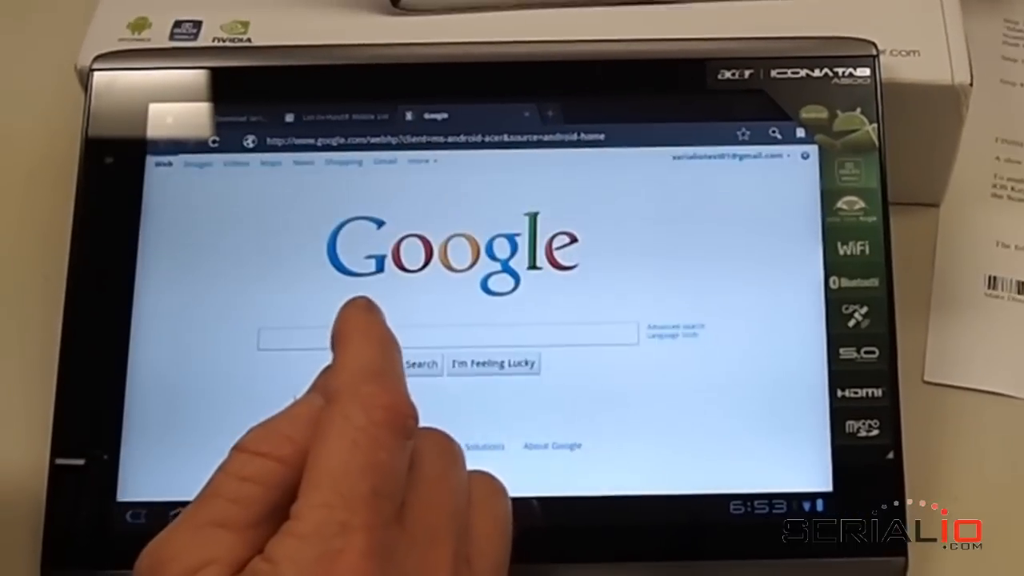
pyautogui.click(447, 336)
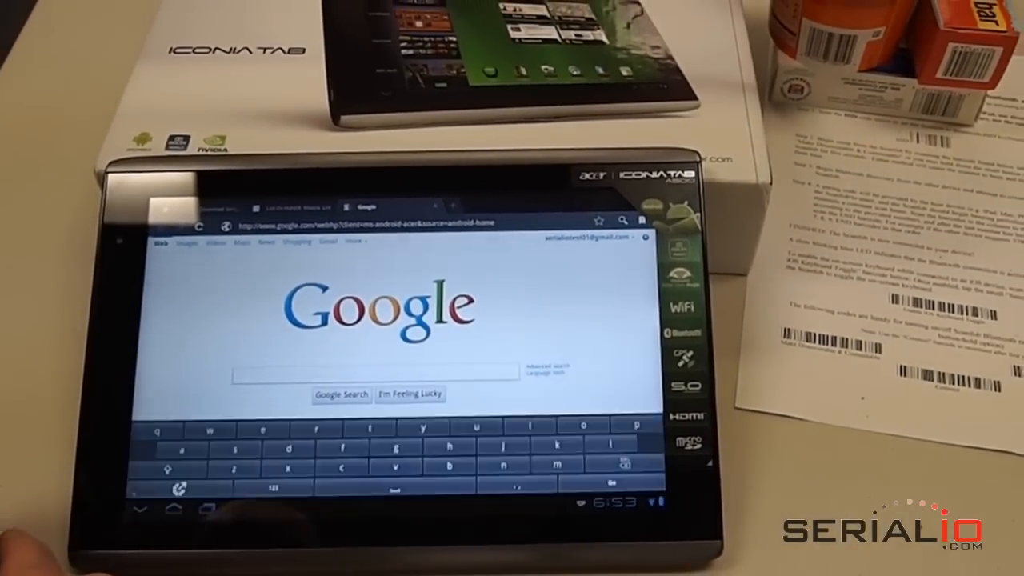
pyautogui.write('041548750194')
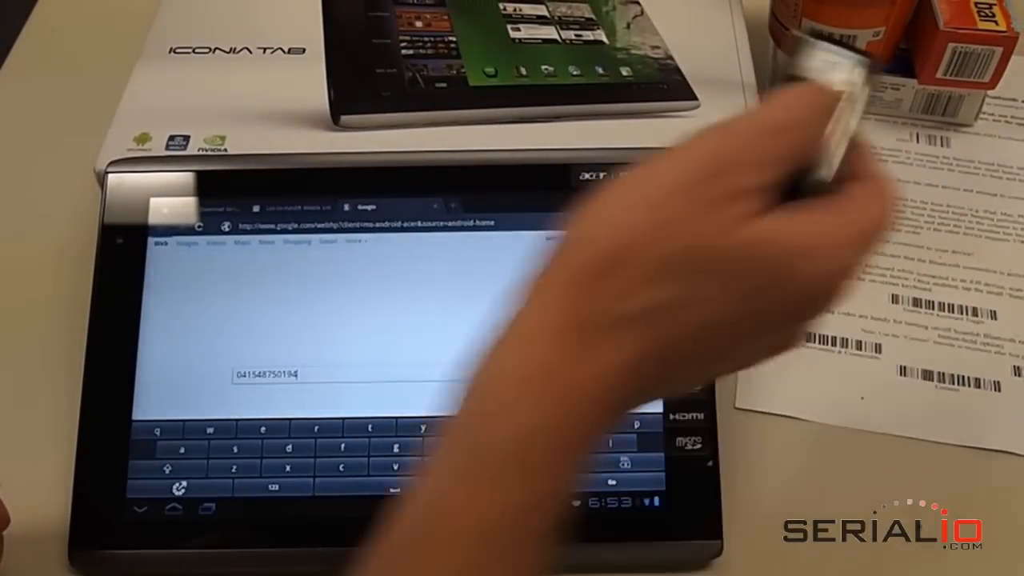